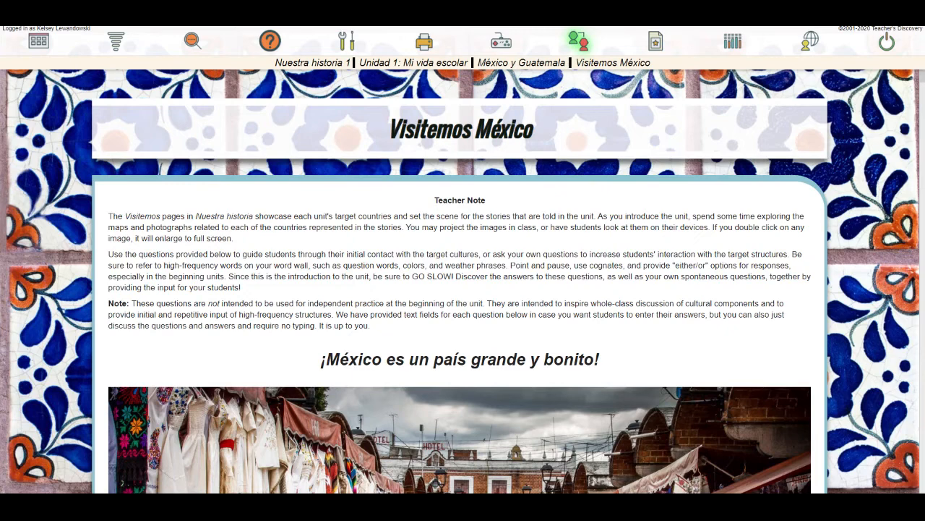
pyautogui.moveTo(673, 338)
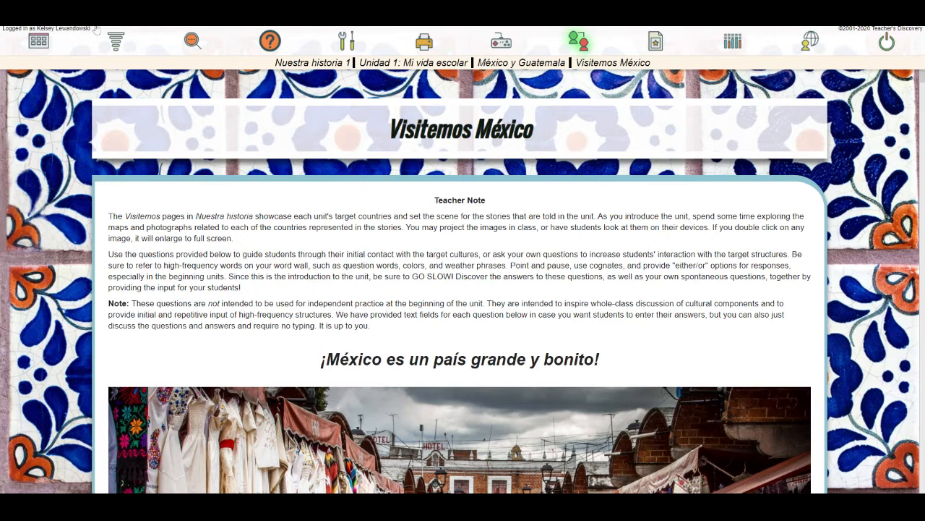
pyautogui.moveTo(220, 169)
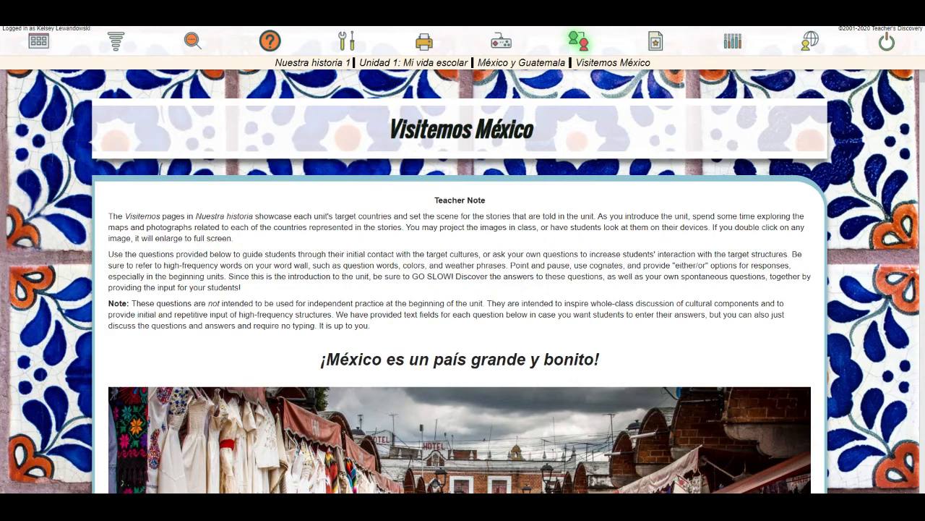
# - Open the Voces help and support guide from the top toolbar
pyautogui.click(810, 41)
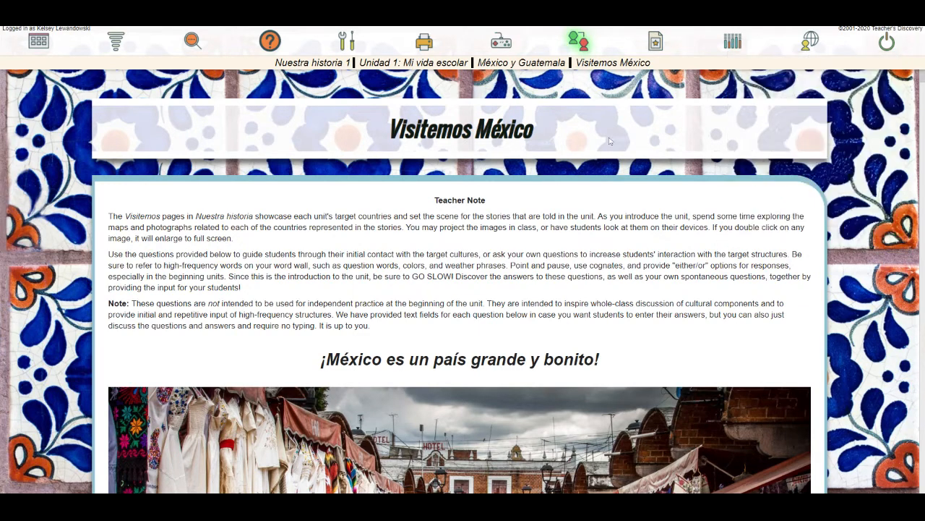
pyautogui.moveTo(531, 189)
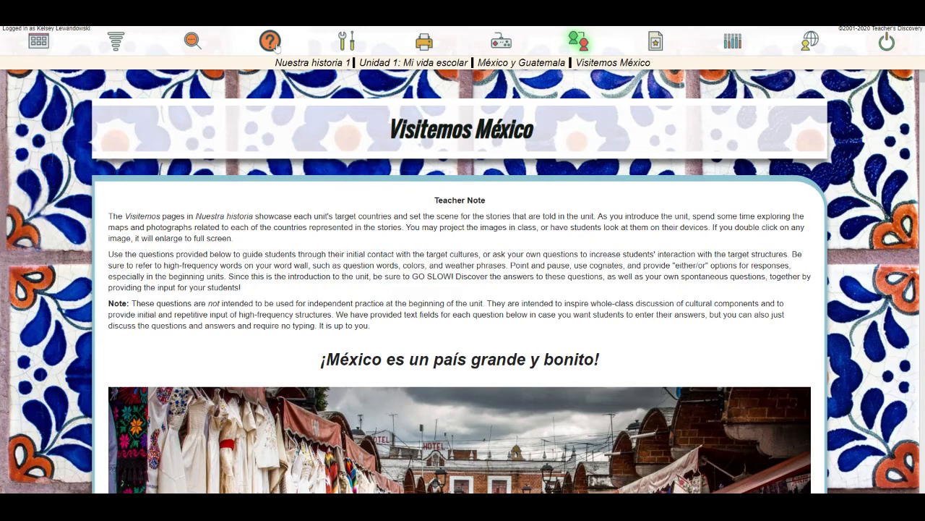
pyautogui.click(271, 42)
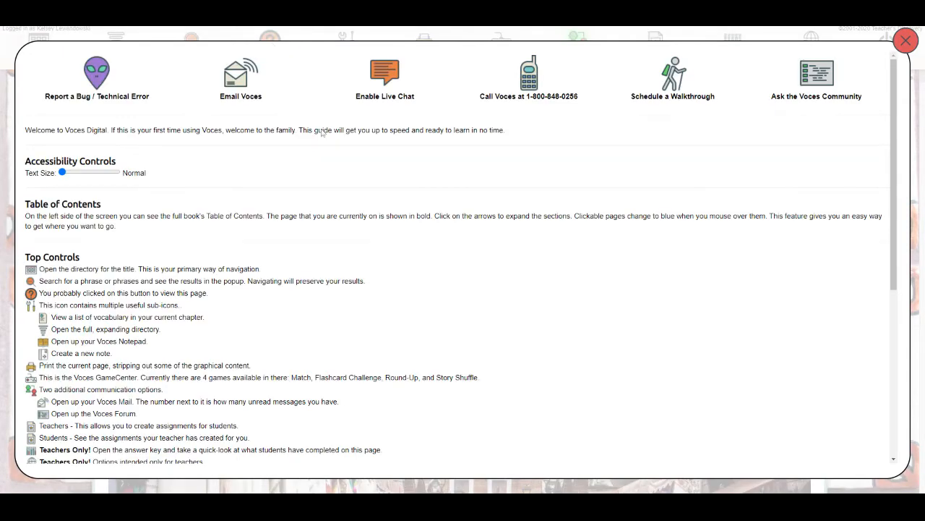
pyautogui.moveTo(233, 95)
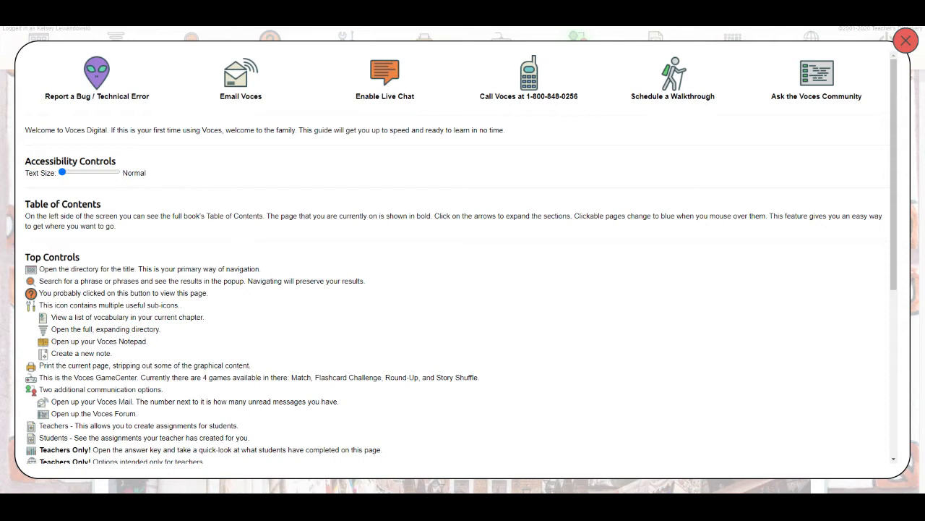
pyautogui.moveTo(649, 104)
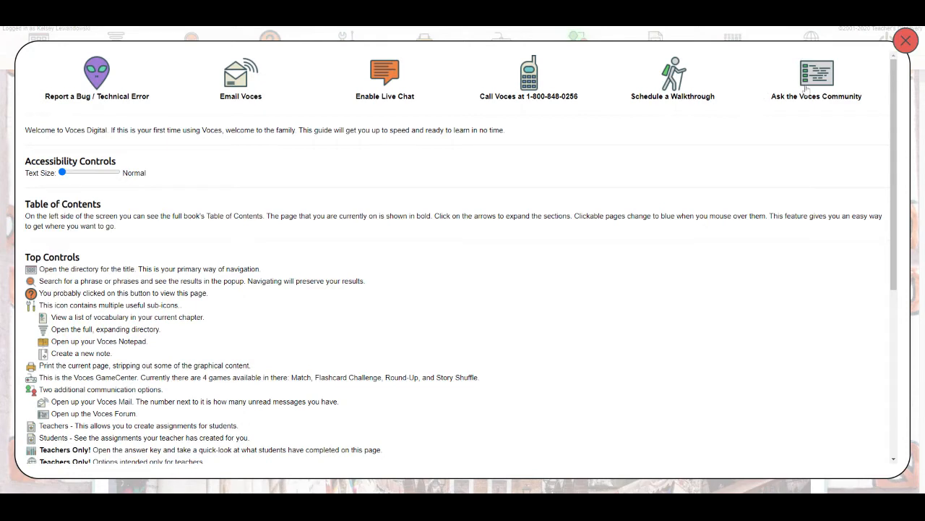
pyautogui.moveTo(777, 105)
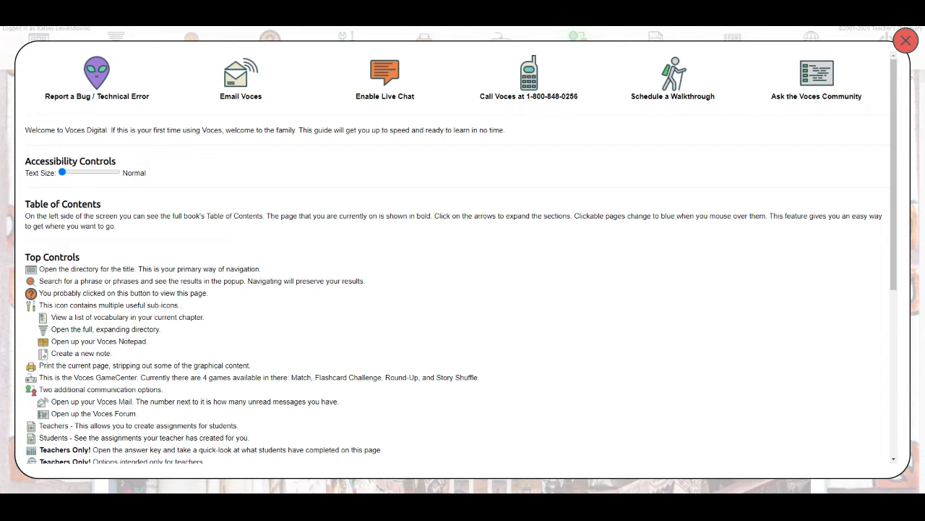
pyautogui.moveTo(129, 107)
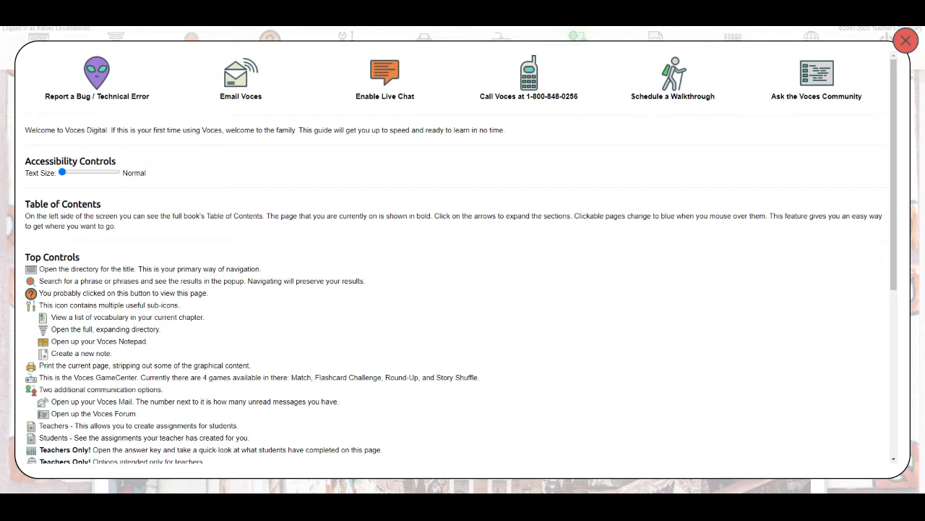
pyautogui.moveTo(105, 108)
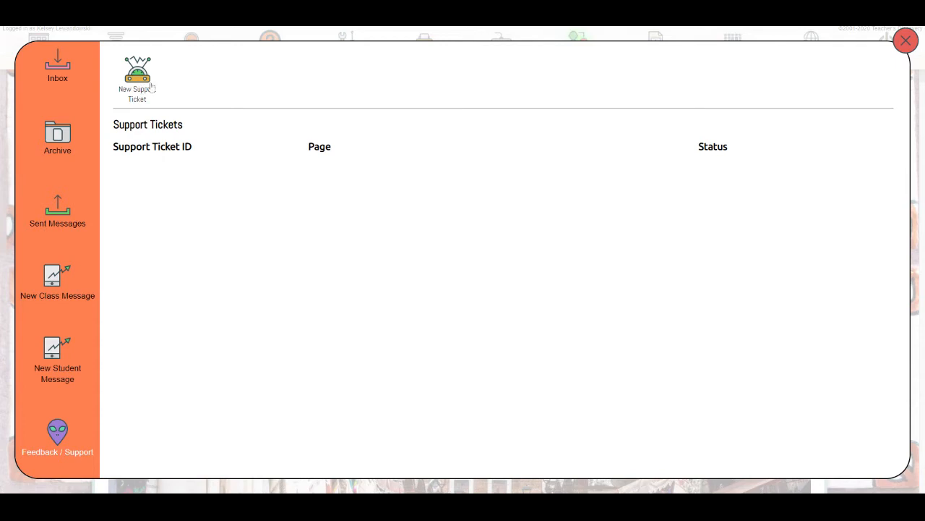
# - Submit a new support ticket with the comment 'Description of issue'
pyautogui.click(137, 69)
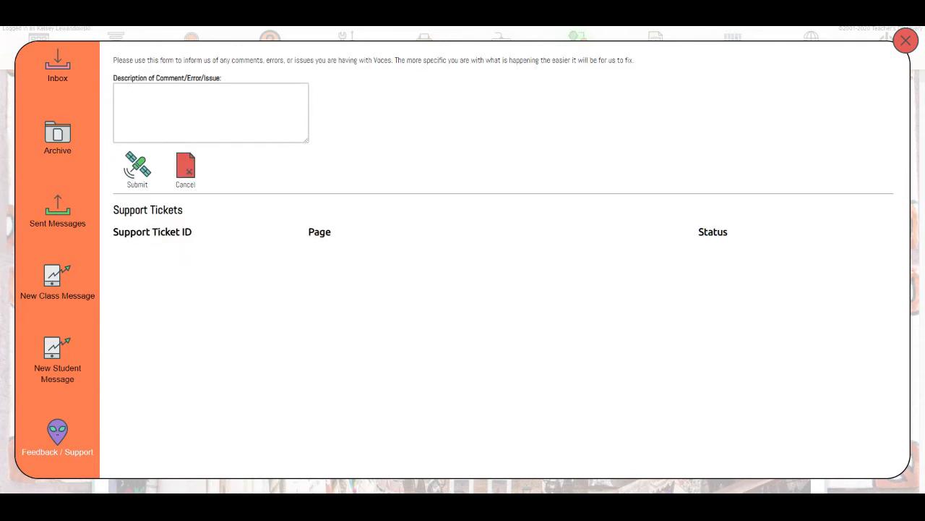
pyautogui.click(211, 112)
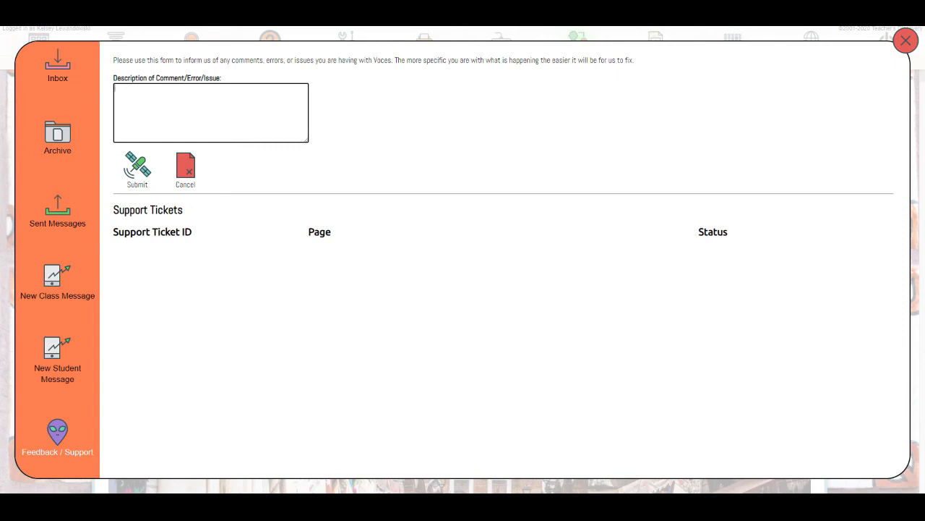
pyautogui.write('DEscrop')
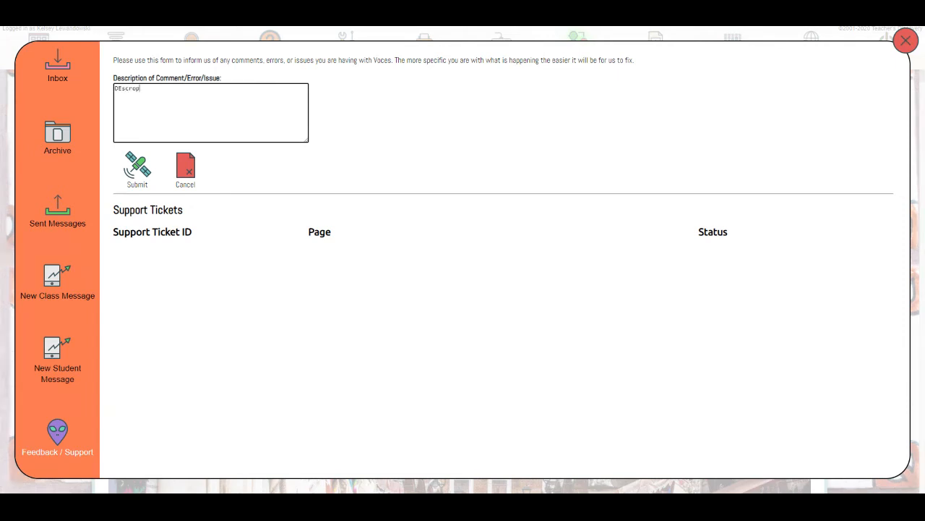
pyautogui.press('Backspace')
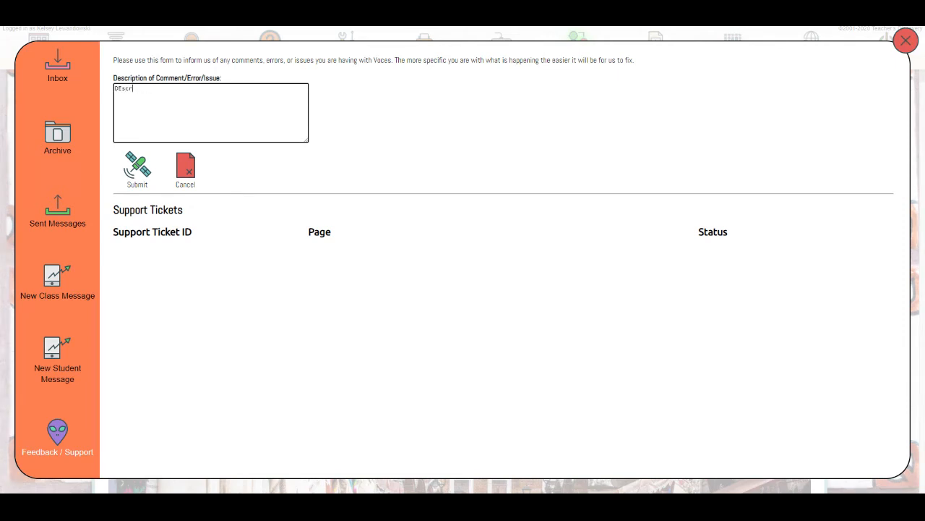
pyautogui.write('Description of issue')
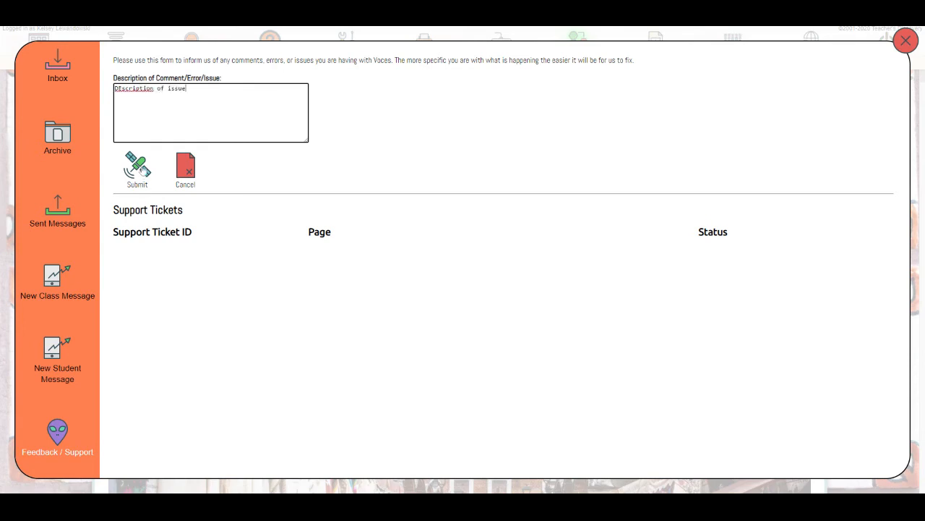
pyautogui.click(137, 170)
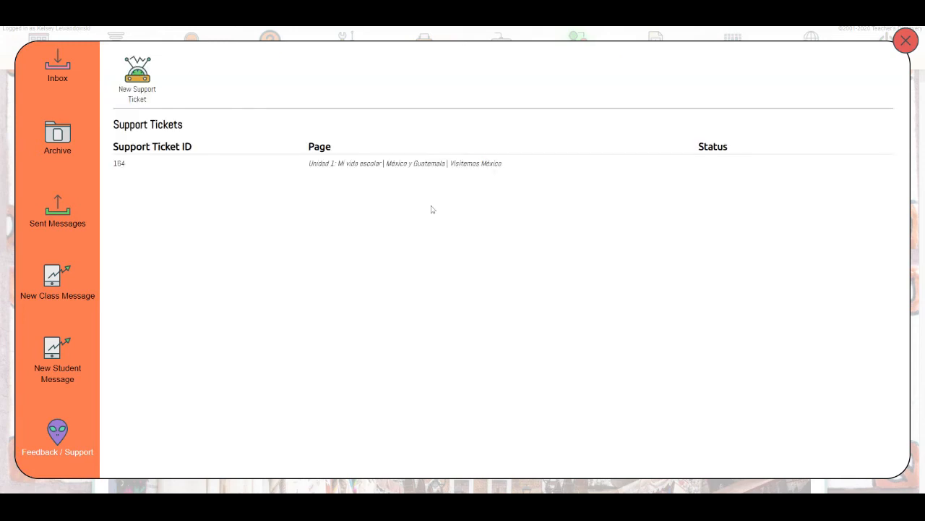
pyautogui.moveTo(118, 172)
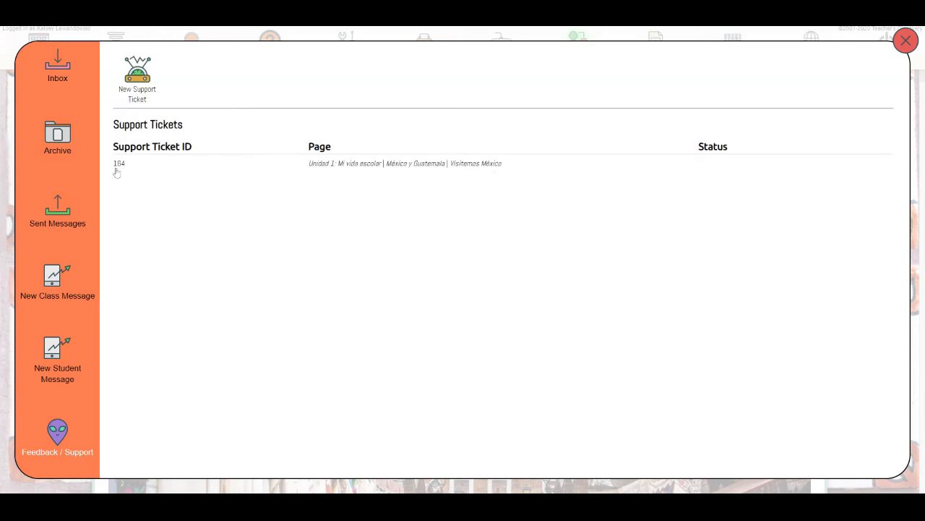
pyautogui.moveTo(387, 166)
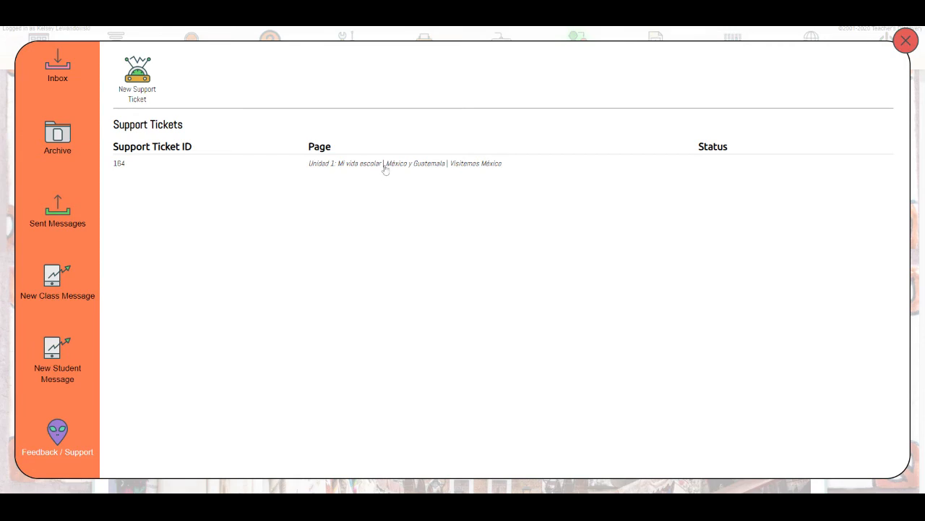
# - View ticket 164's details, then close the support panel
pyautogui.click(119, 163)
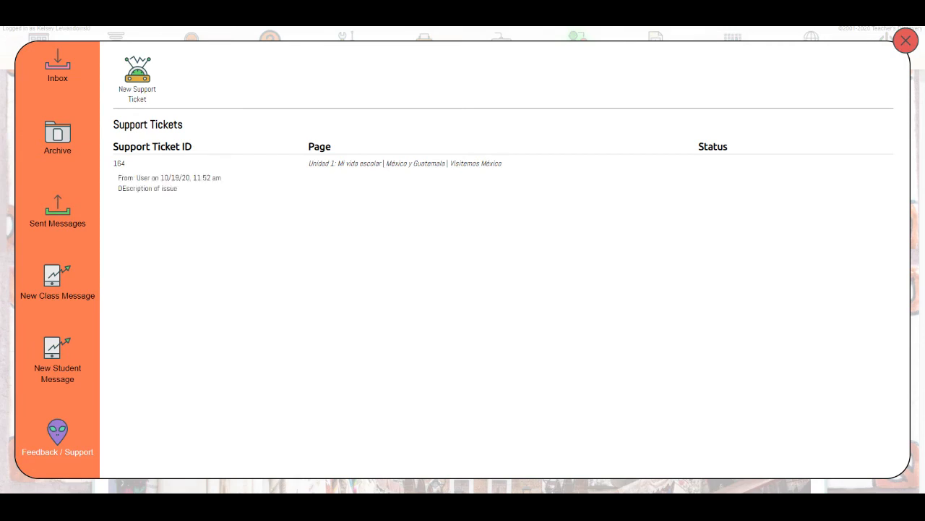
pyautogui.moveTo(147, 203)
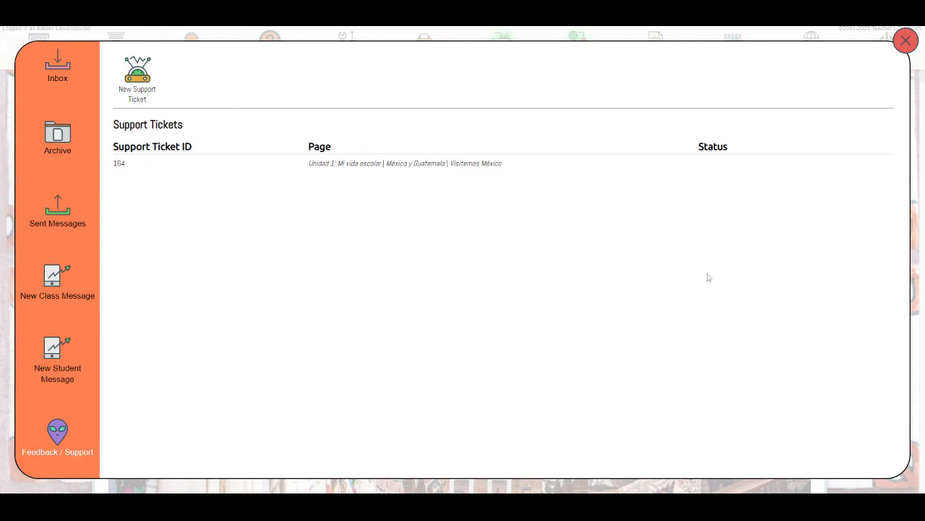
pyautogui.moveTo(493, 242)
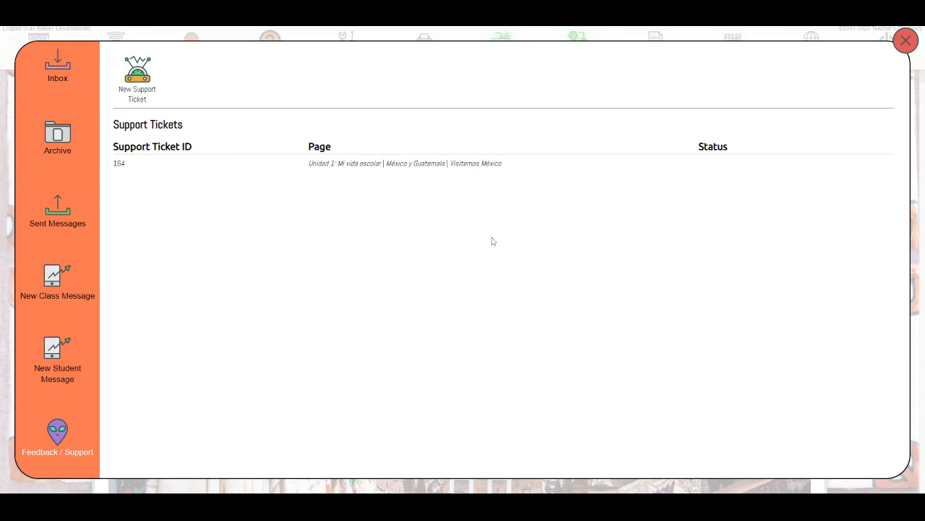
pyautogui.click(905, 40)
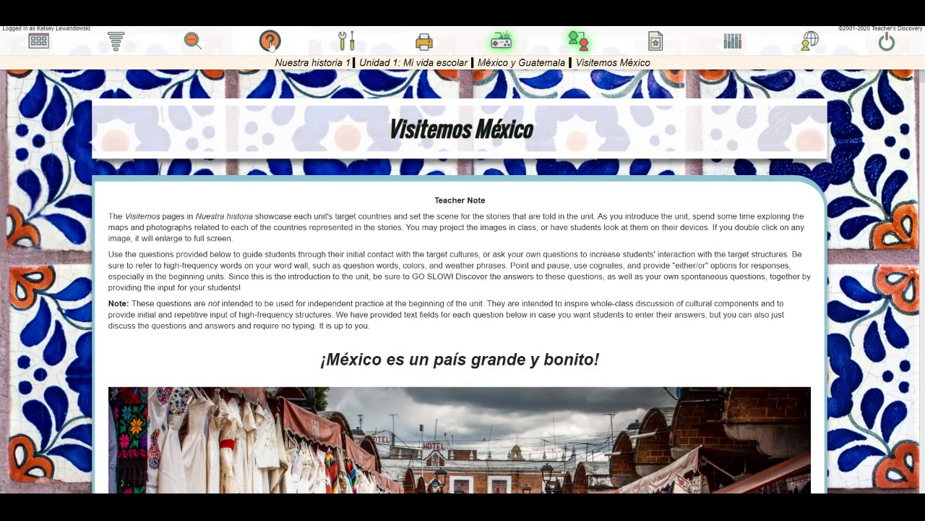